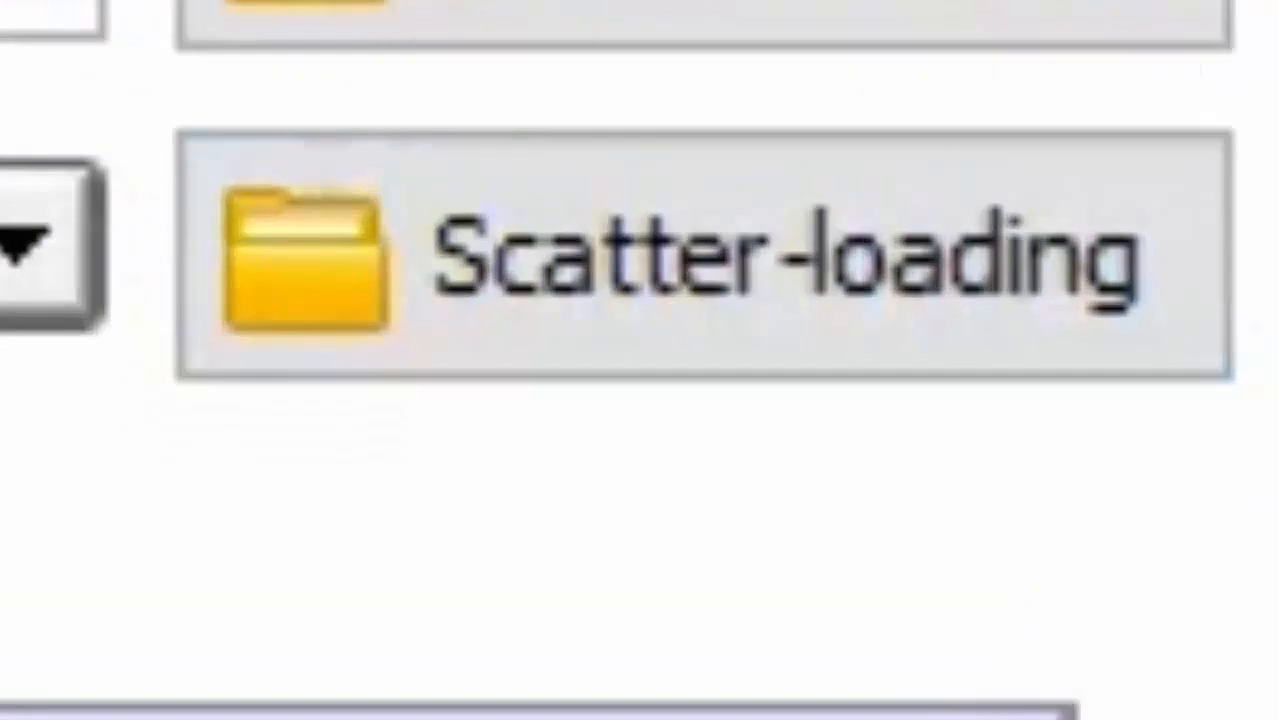
- Load MT6572_Android_scatter from the Y520-U22V100R001C328B111 USB_updateSW folder as the scatter file
click(908, 218)
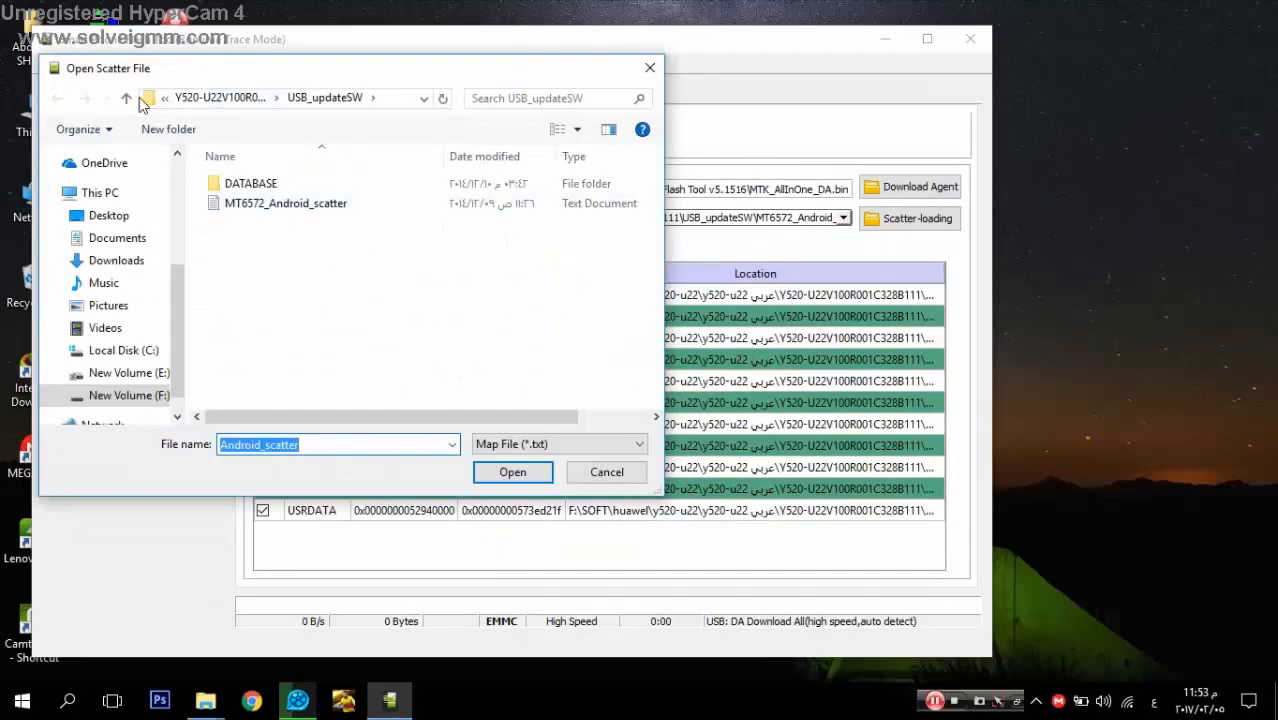
click(124, 96)
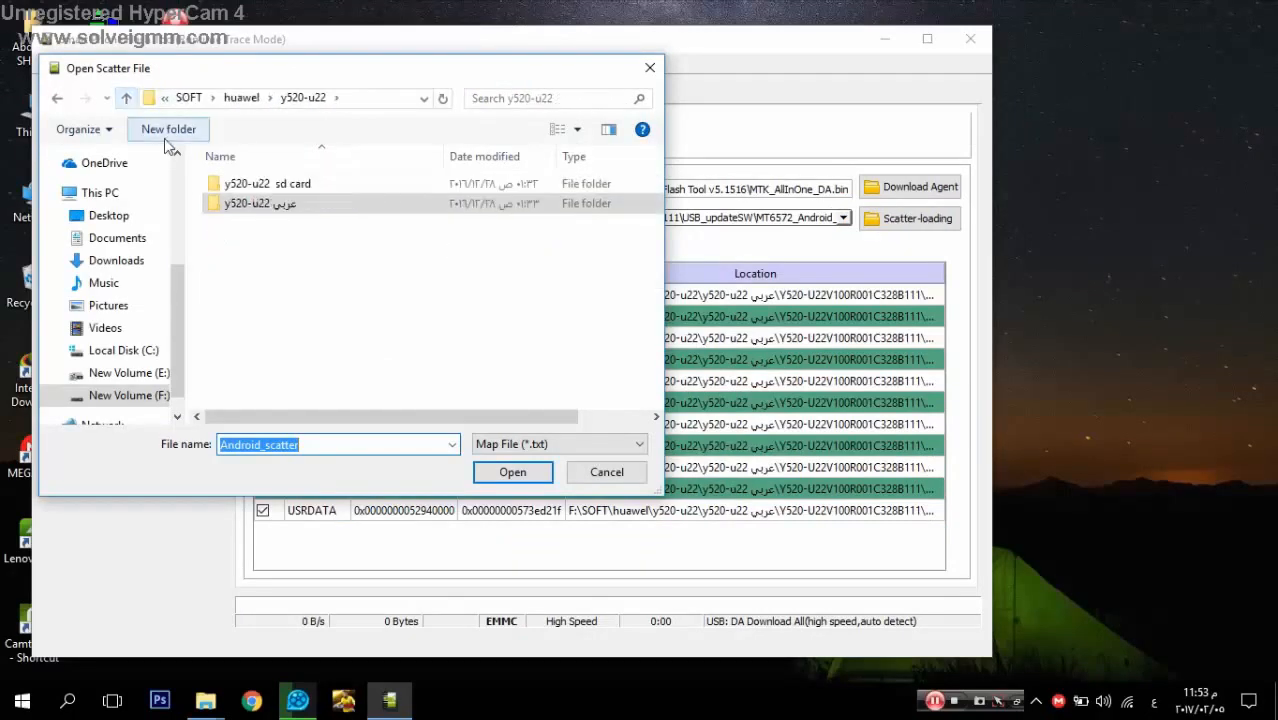
mouse_move(260, 204)
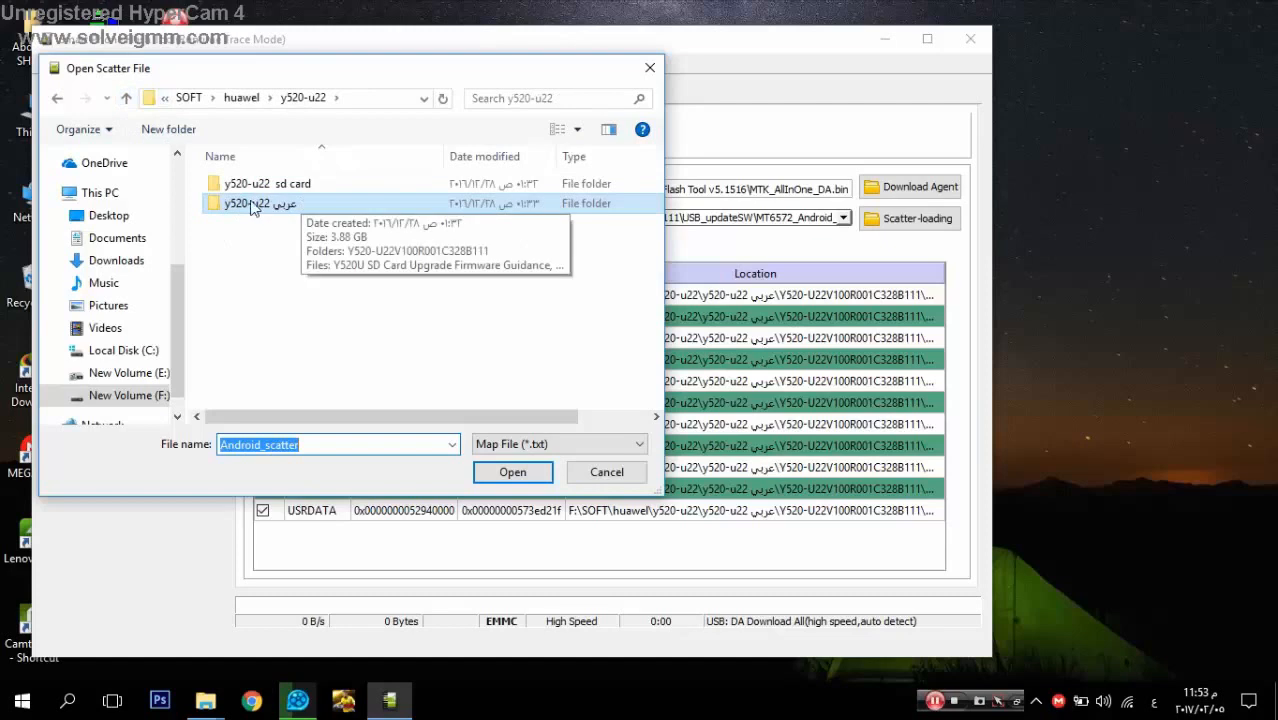
double_click(260, 204)
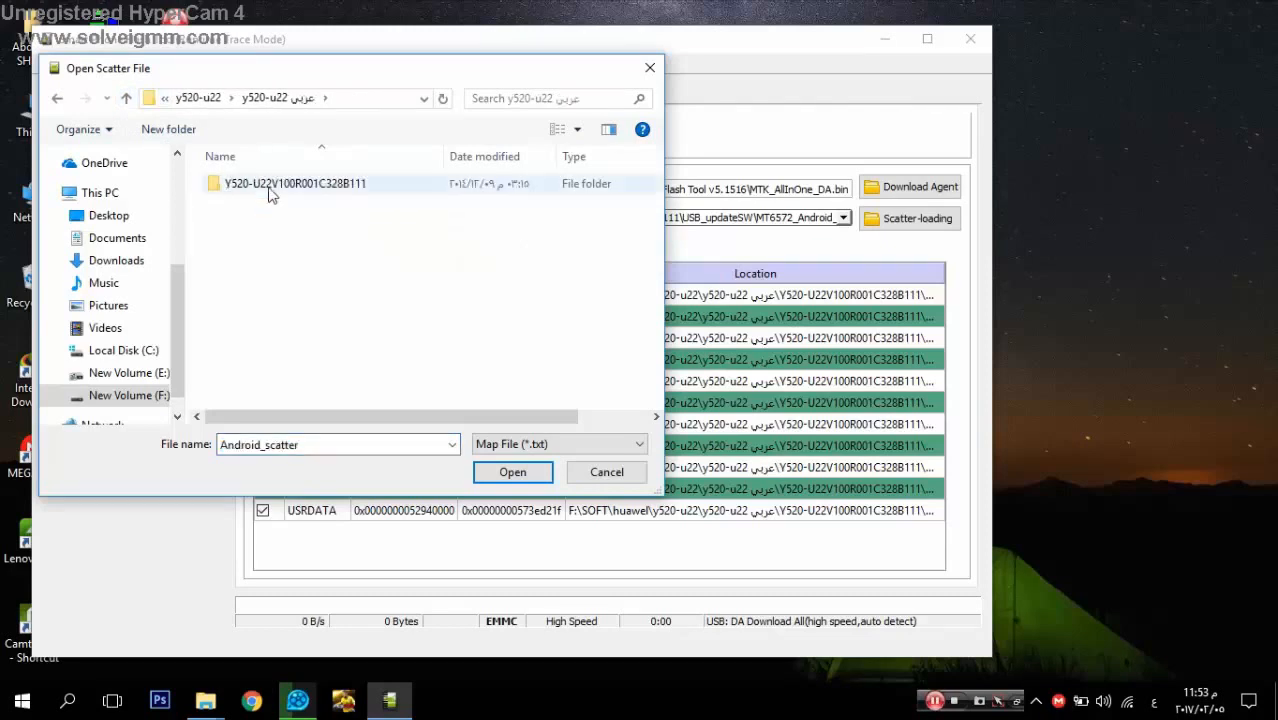
double_click(294, 184)
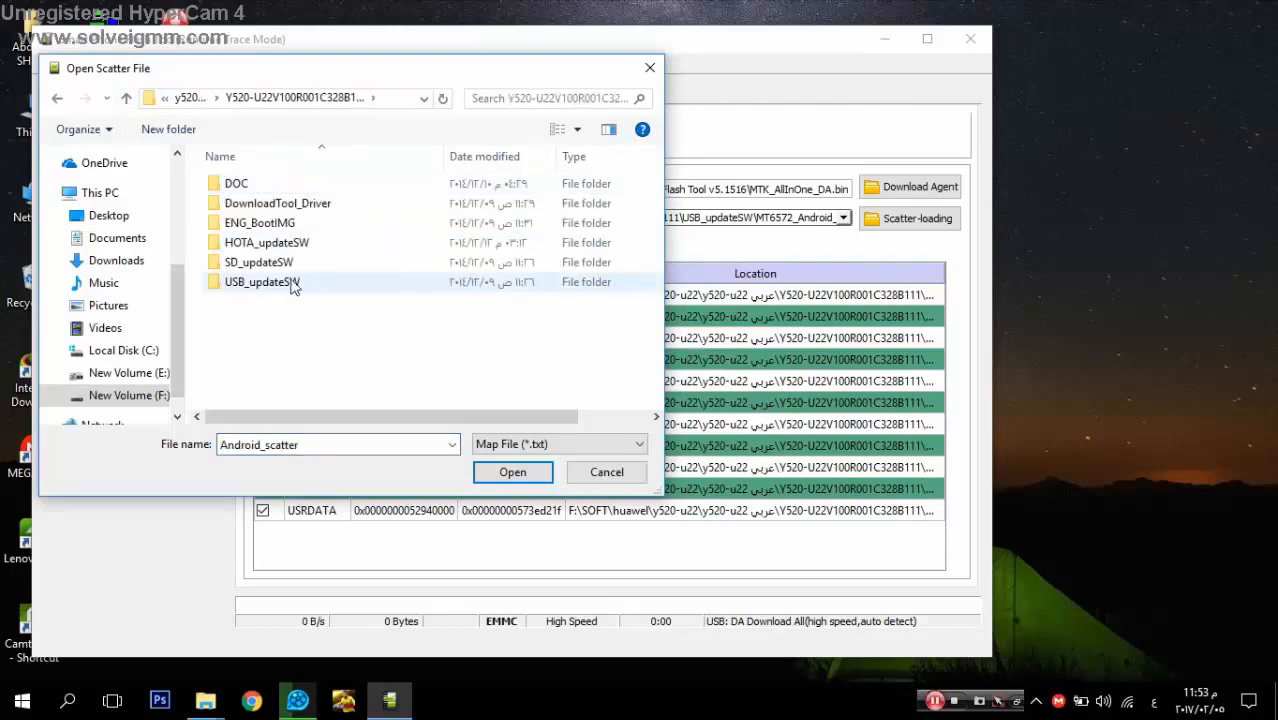
click(262, 280)
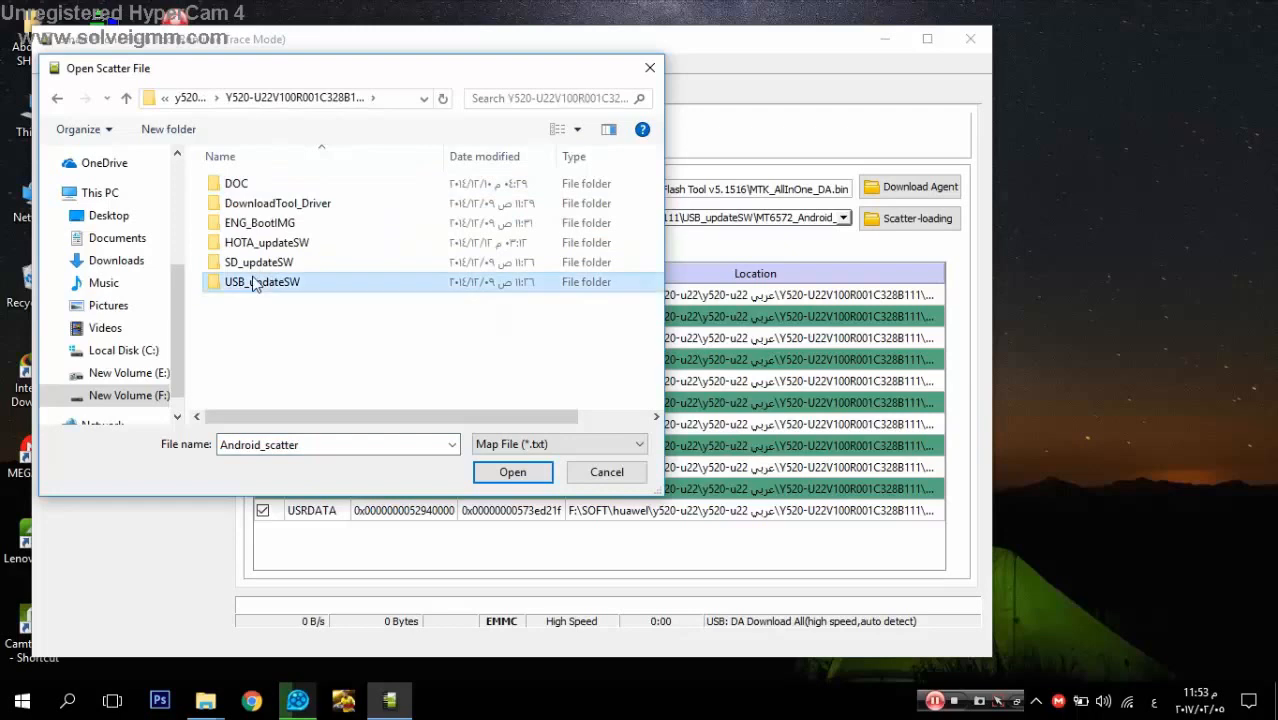
double_click(262, 280)
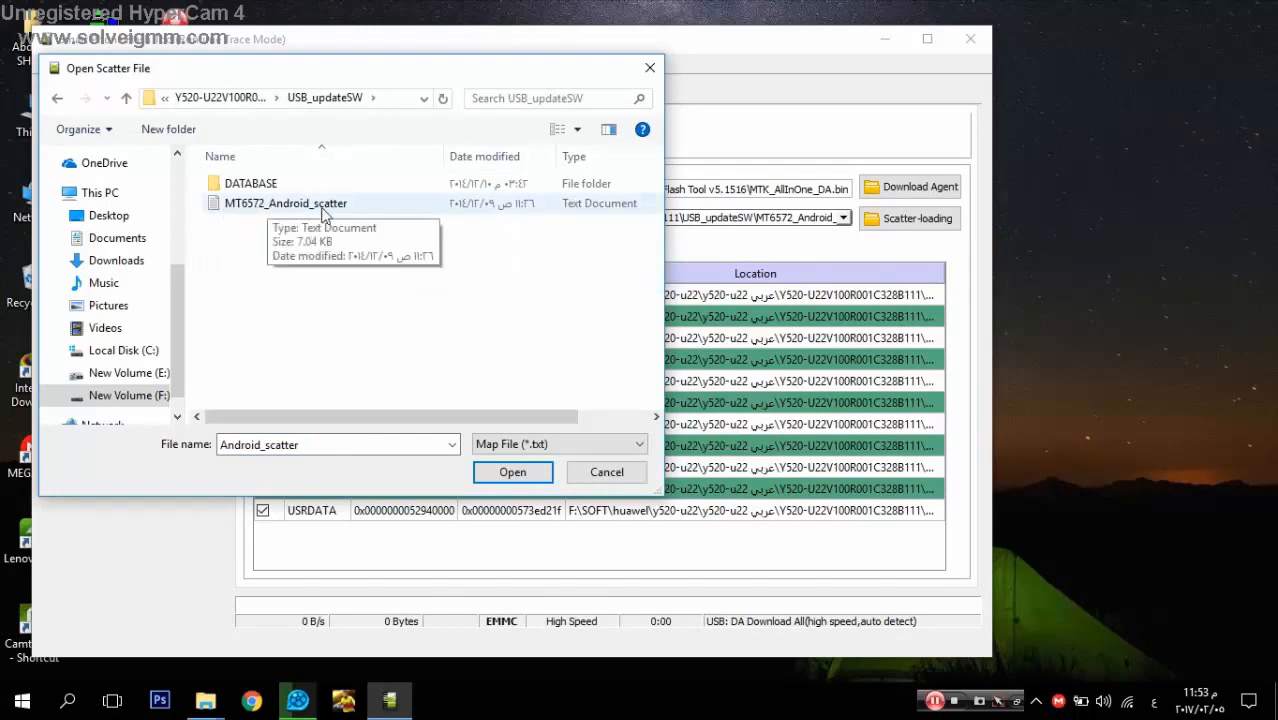
click(512, 472)
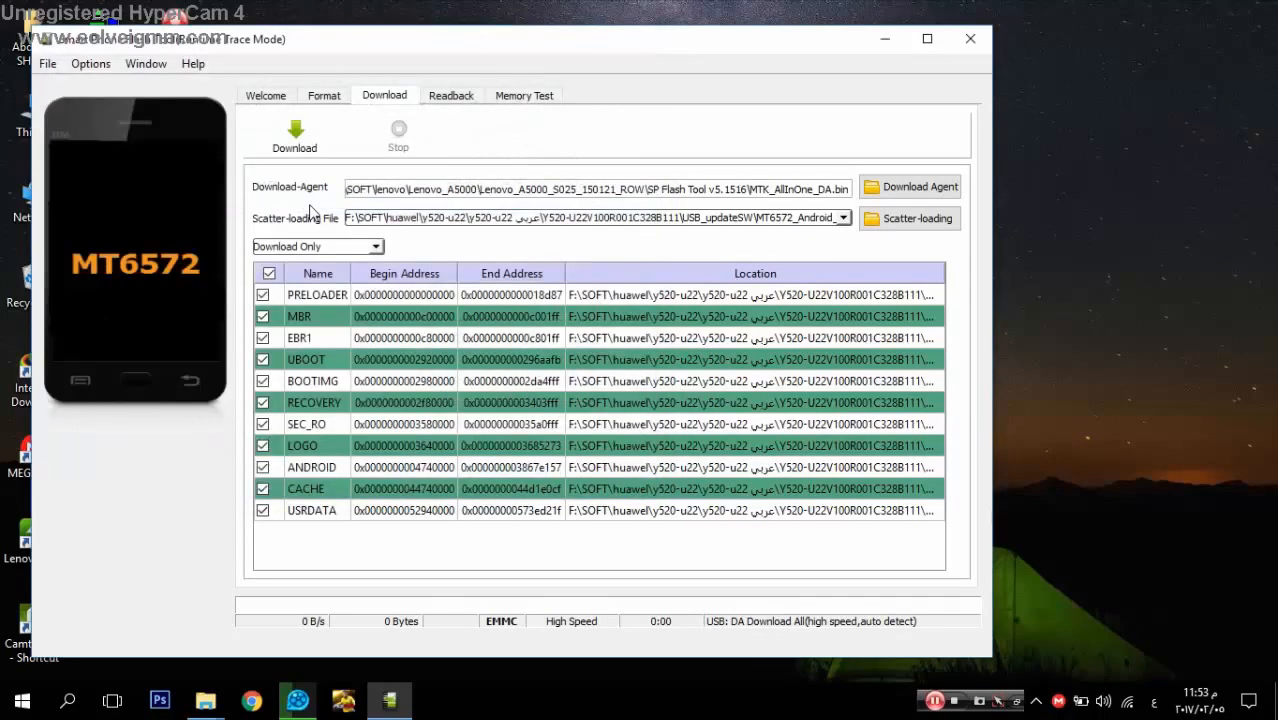
- Choose Firmware Upgrade as the download mode on the Download tab
click(316, 246)
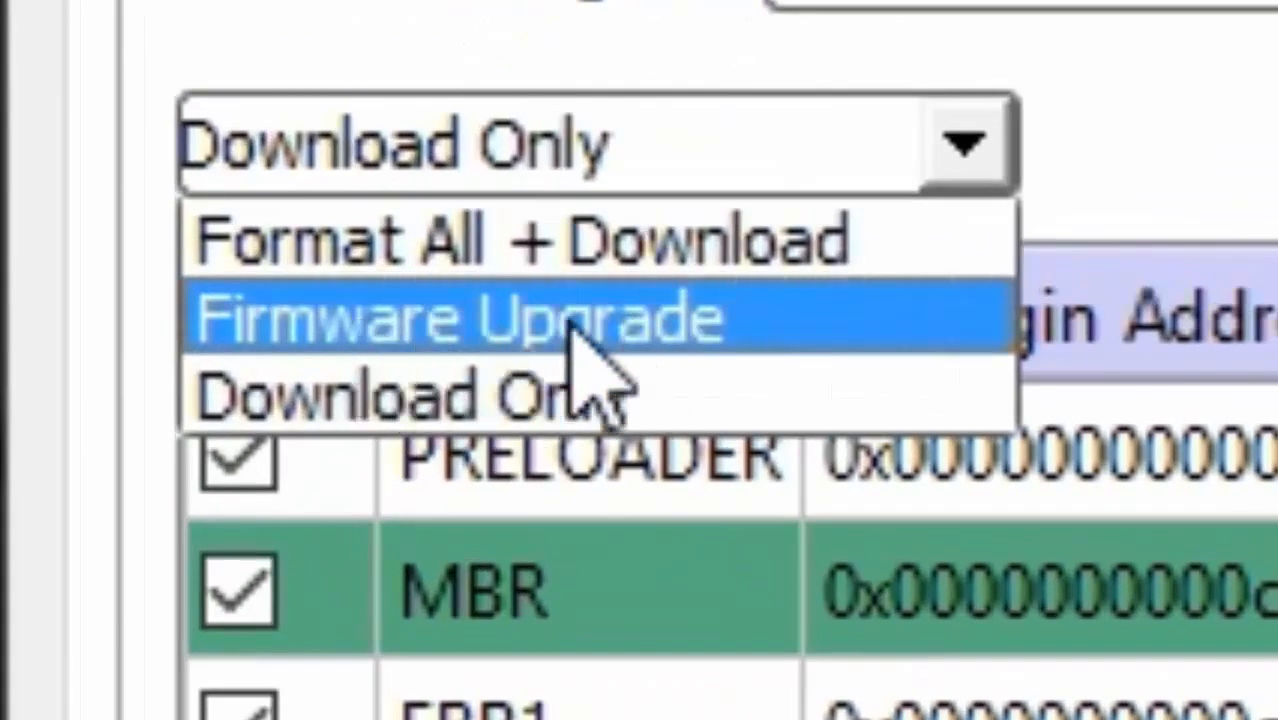
click(460, 318)
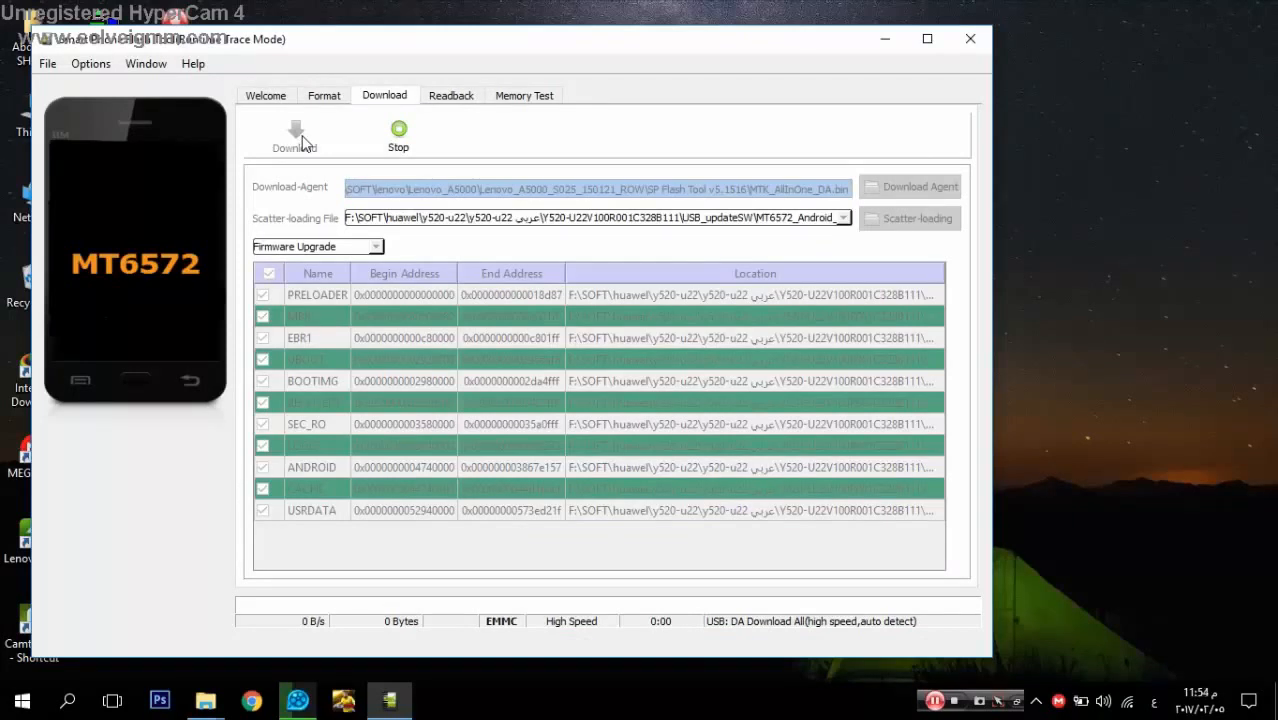
- Start the Download so flashing of the MT6572 phone advances to about 67%
click(294, 136)
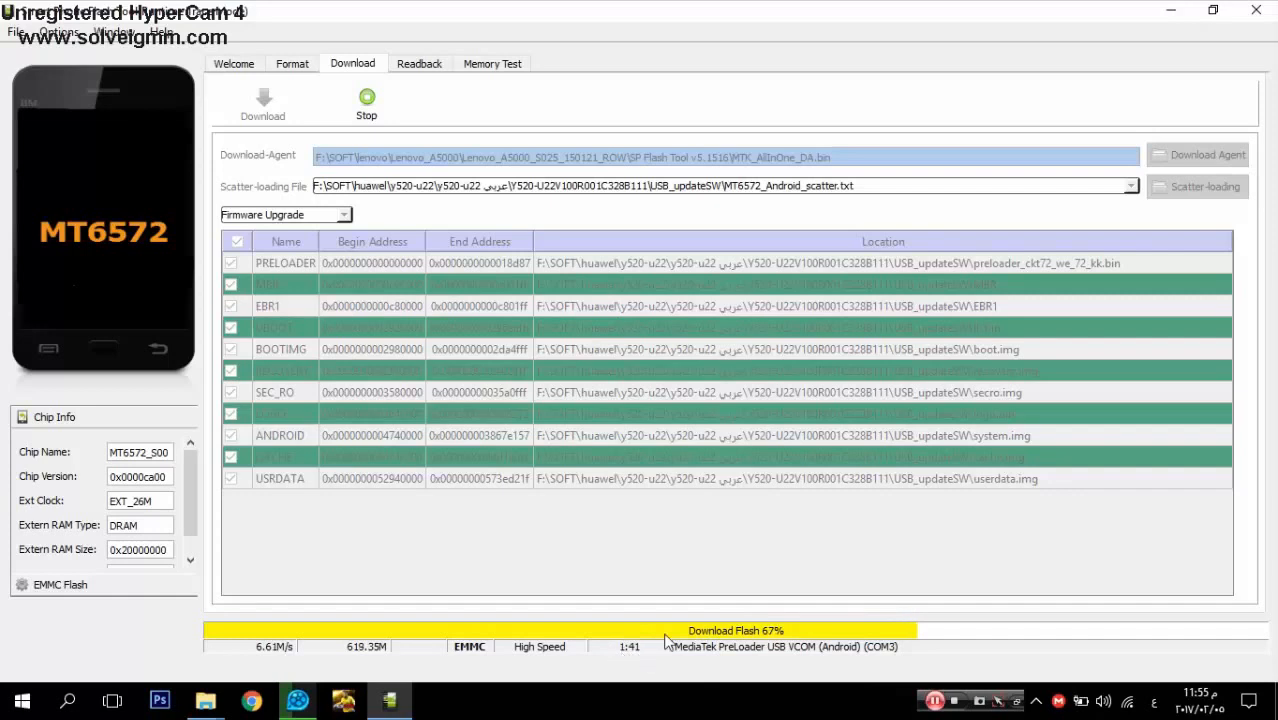
mouse_move(778, 610)
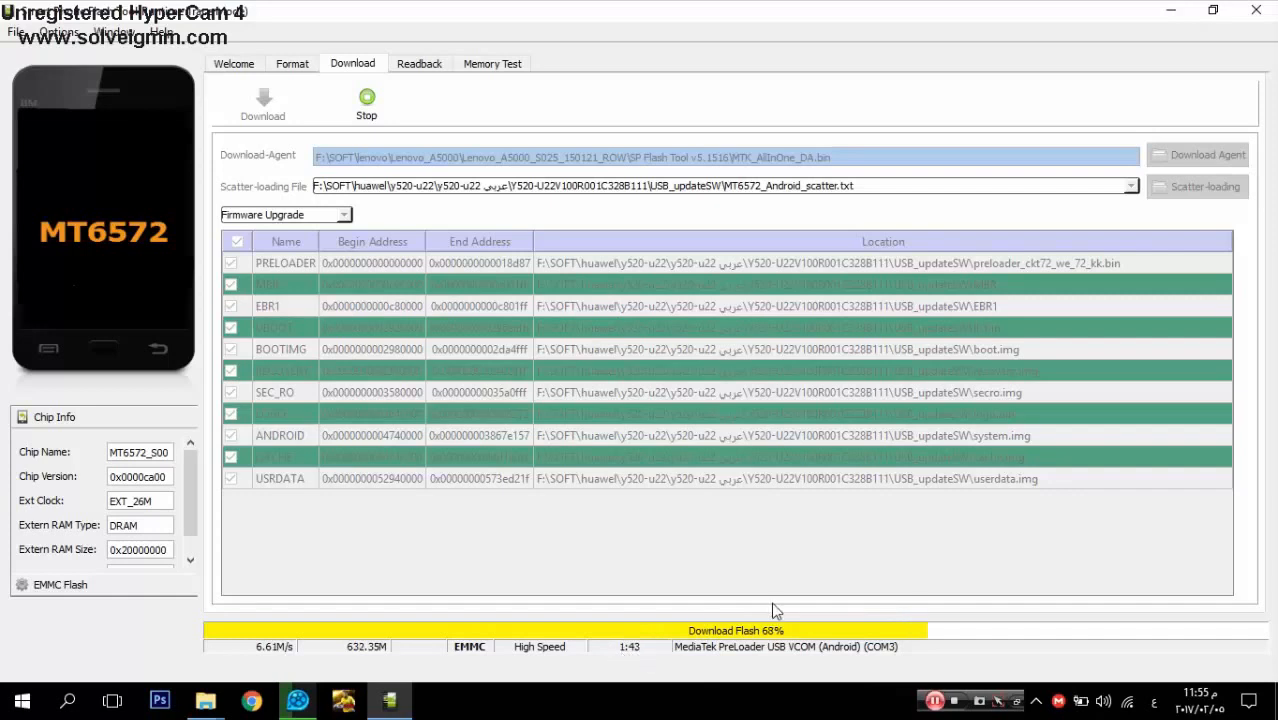